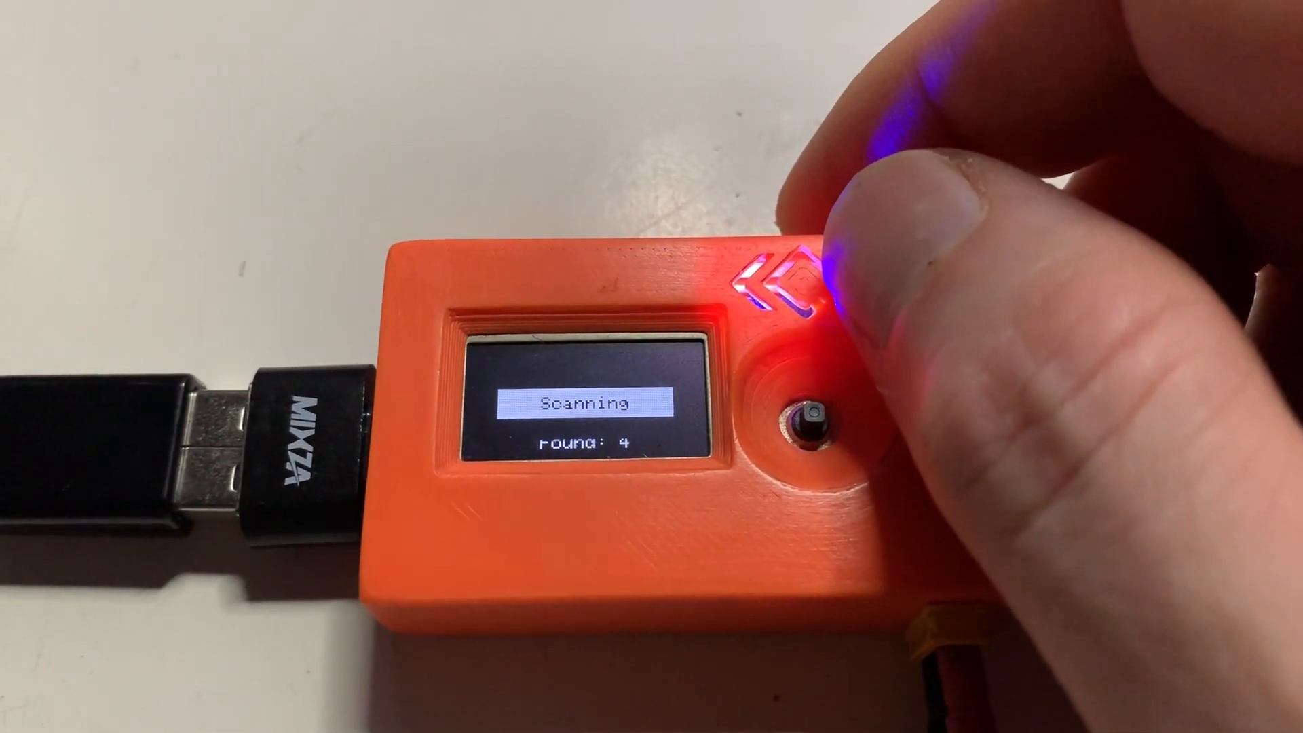
# - Show ESC 1/4's settings after scanning and scroll the list down to Calibration 100
pyautogui.click(814, 415)
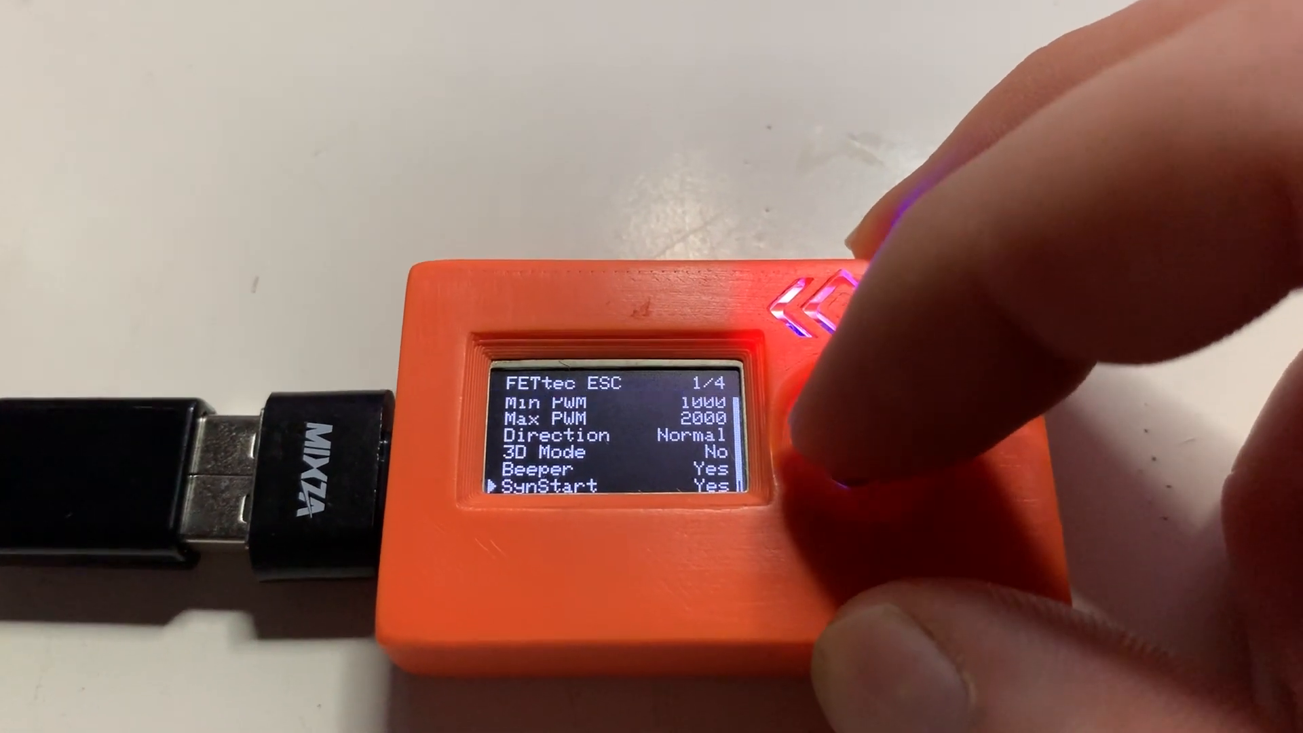
pyautogui.click(819, 449)
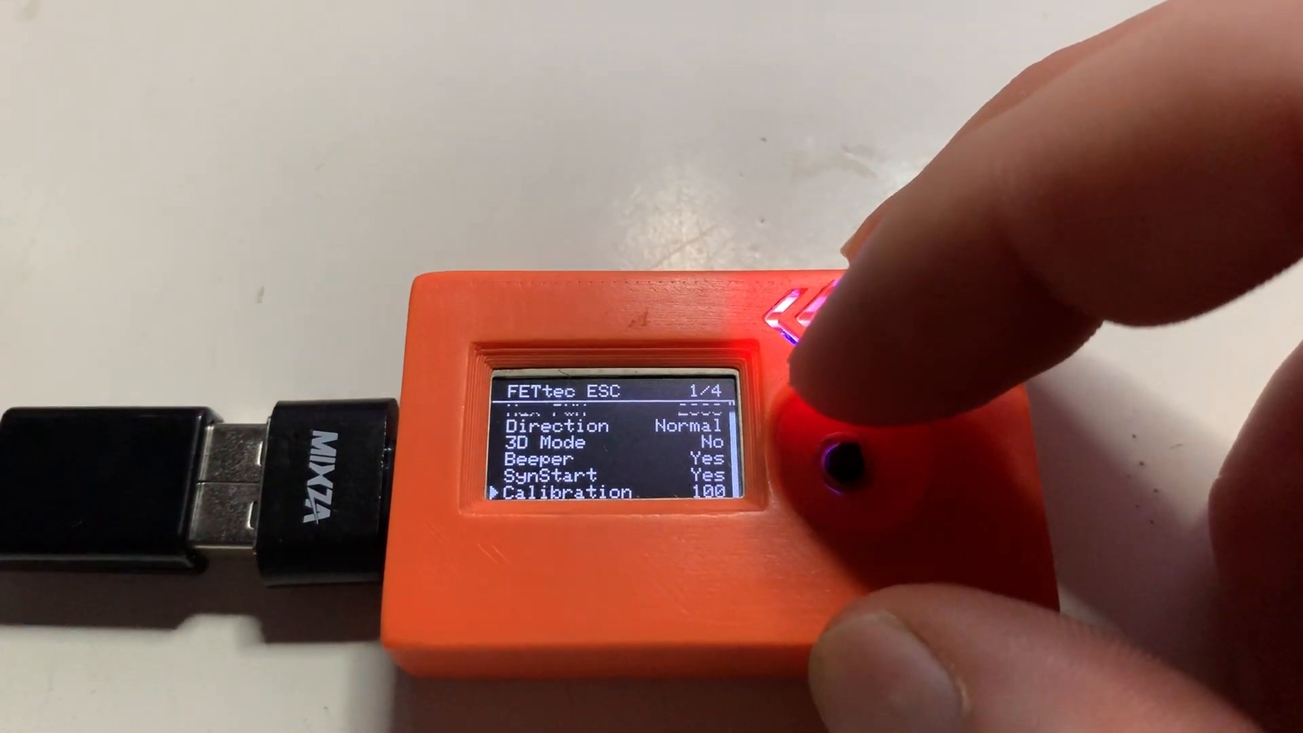